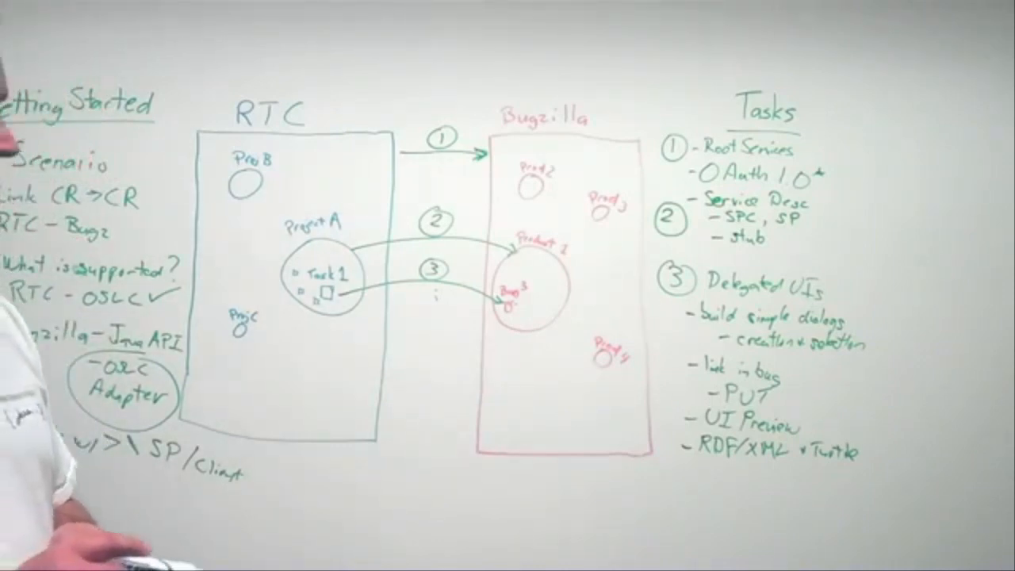
text(Test)
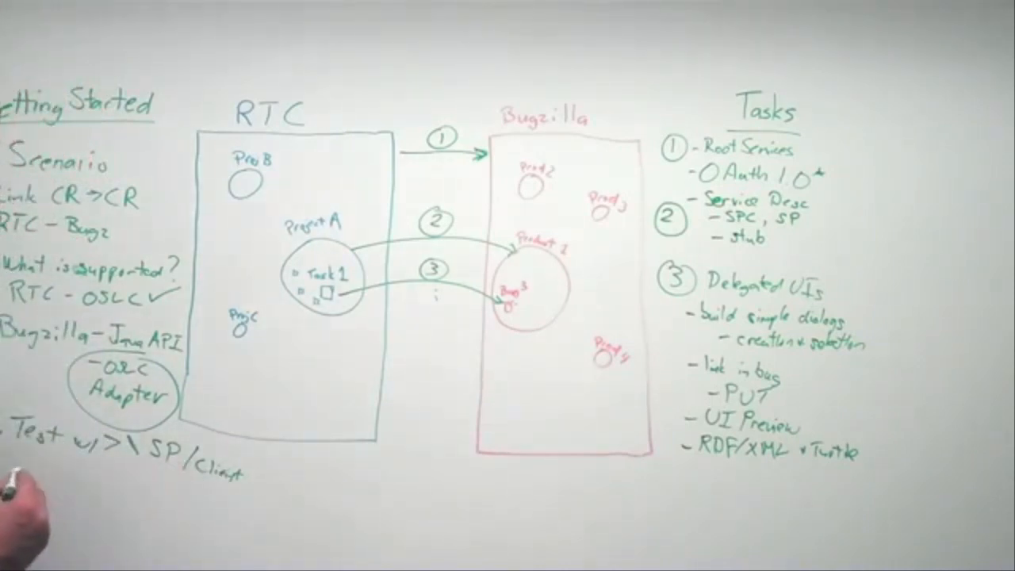
text(test)
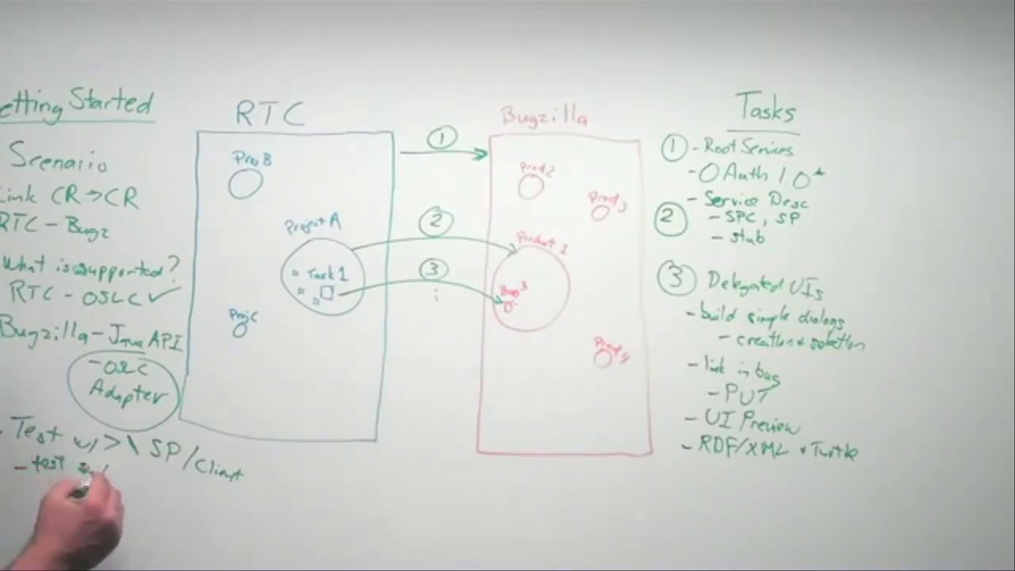
text(test suite)
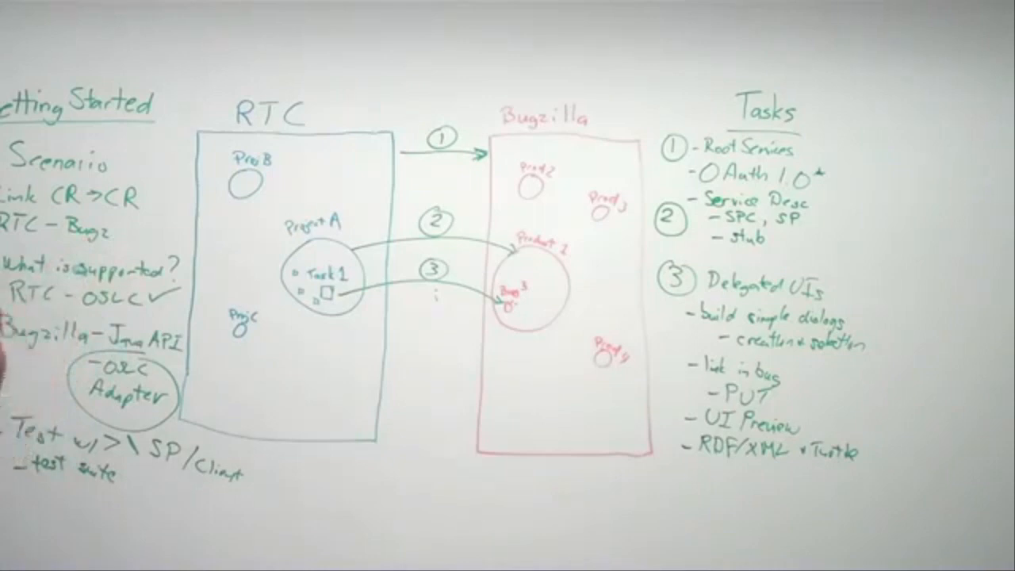